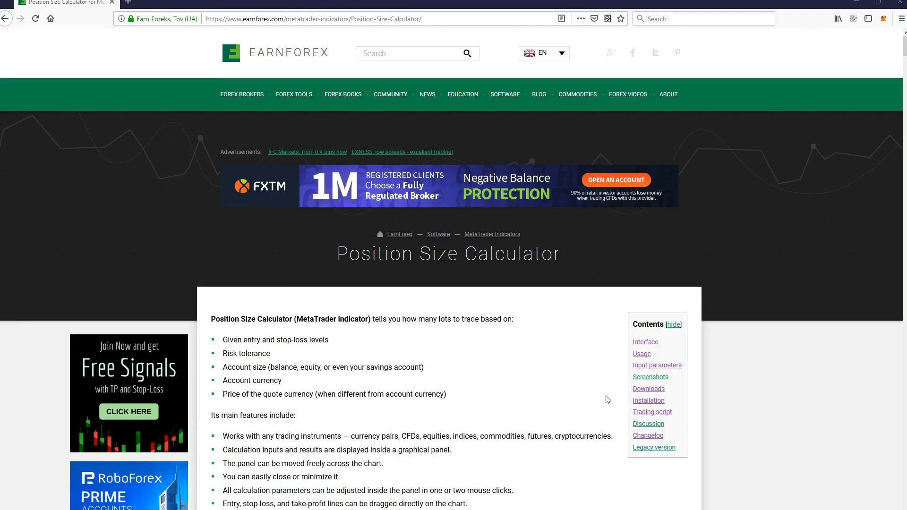
{"action": "mouse_move", "coordinate": [643, 404]}
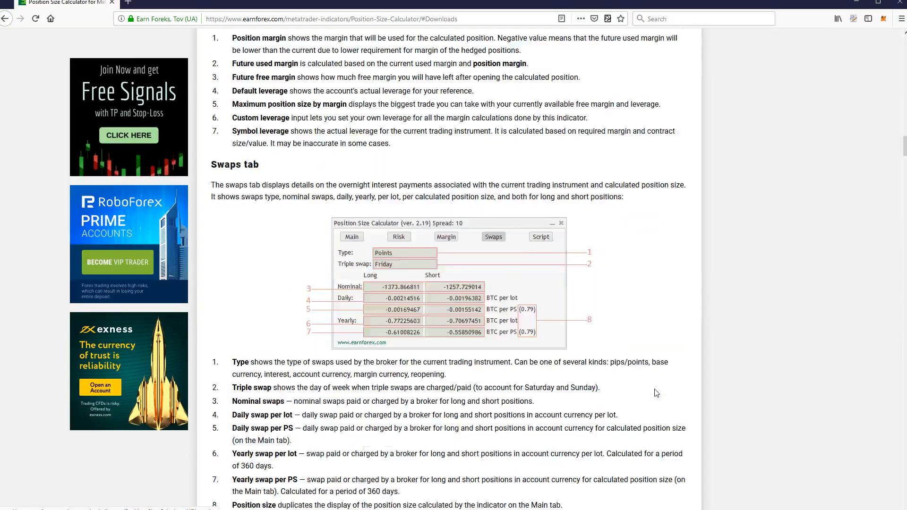
Step: Scroll the Position Size Calculator page down to its Downloads section
{"action": "scroll", "scroll_direction": "down", "scroll_amount": 3}
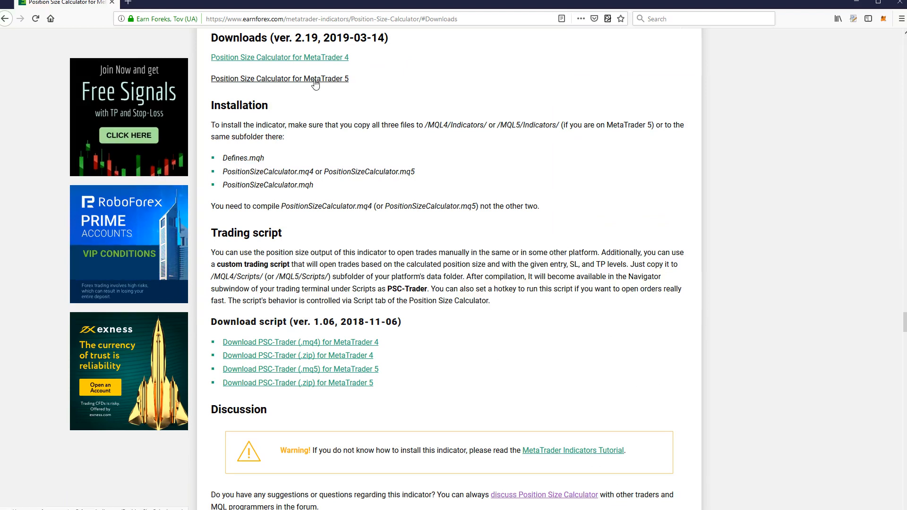
Step: Download the Position Size Calculator zip for MetaTrader 5 and the PSC-Trader .mq5 script, saving both files
{"action": "left_click", "coordinate": [279, 78]}
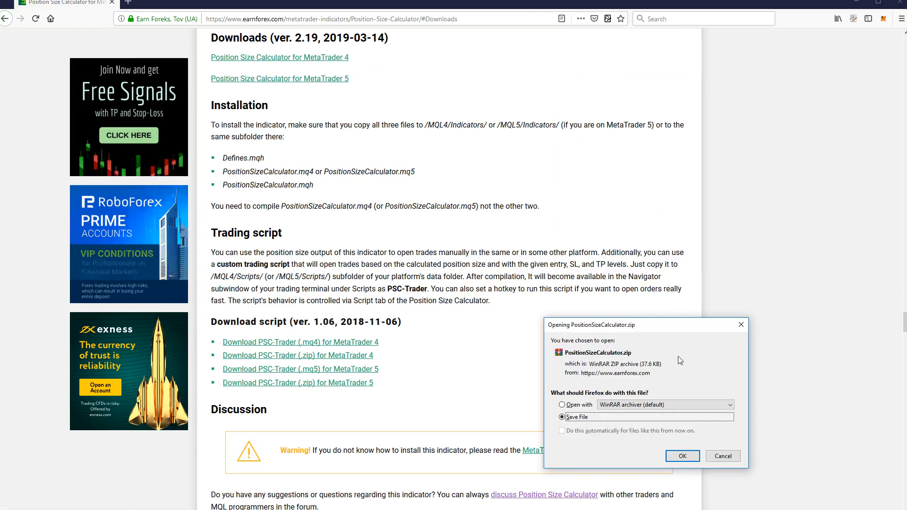
{"action": "left_click", "coordinate": [683, 455]}
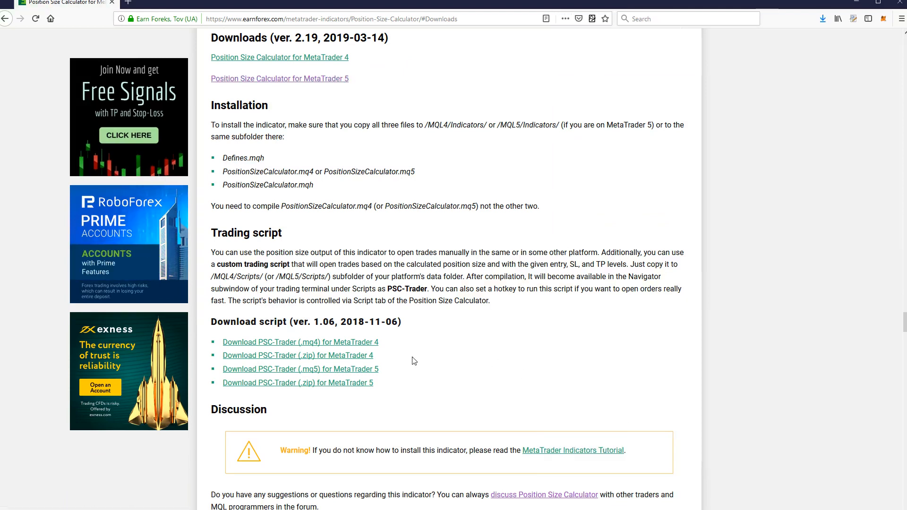
{"action": "left_click", "coordinate": [300, 369]}
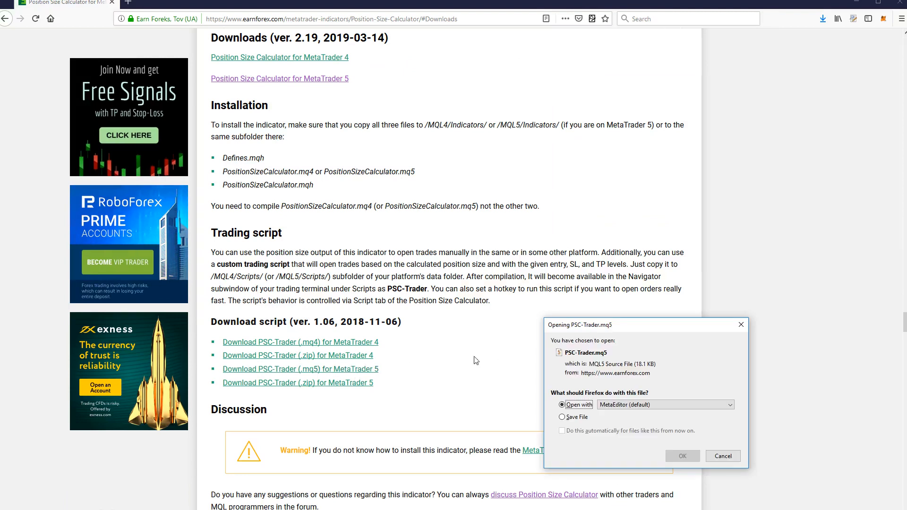
{"action": "left_click", "coordinate": [682, 455]}
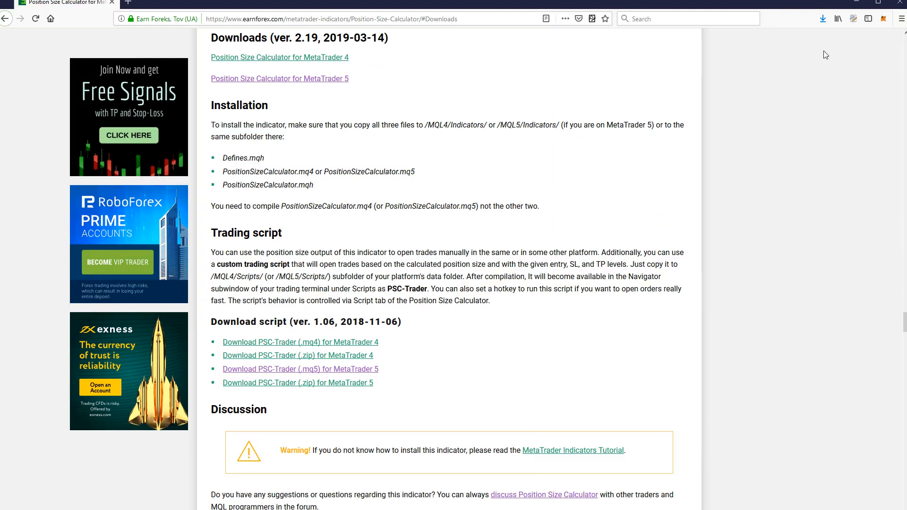
{"action": "mouse_move", "coordinate": [485, 382]}
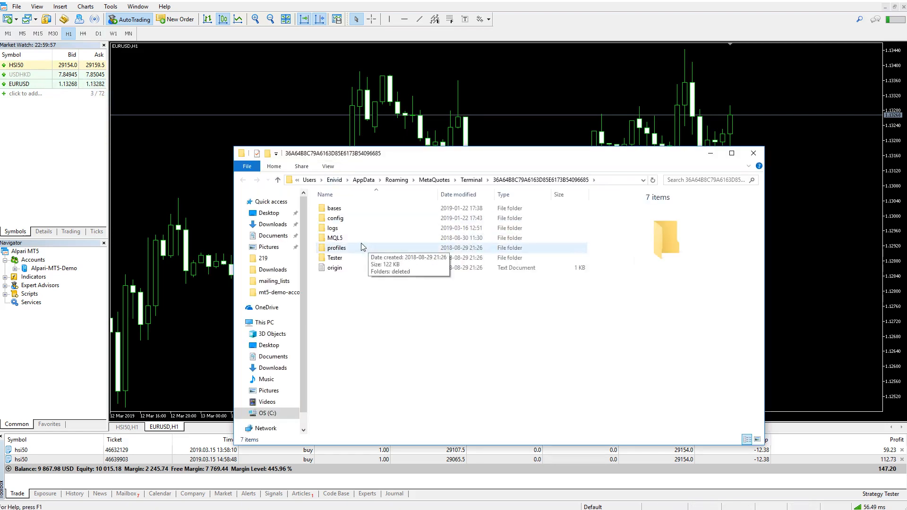
Step: Navigate into the MQL5 folder and then its Indicators subfolder
{"action": "double_click", "coordinate": [334, 238]}
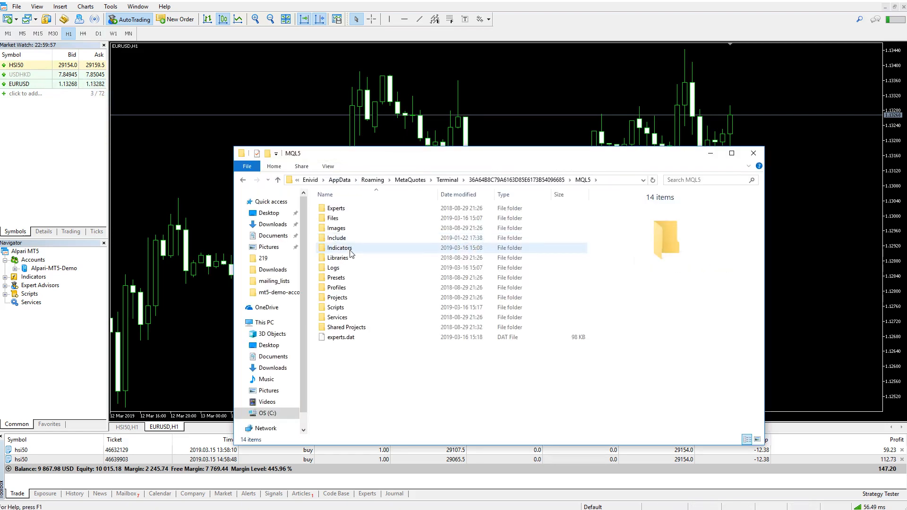
{"action": "double_click", "coordinate": [340, 247]}
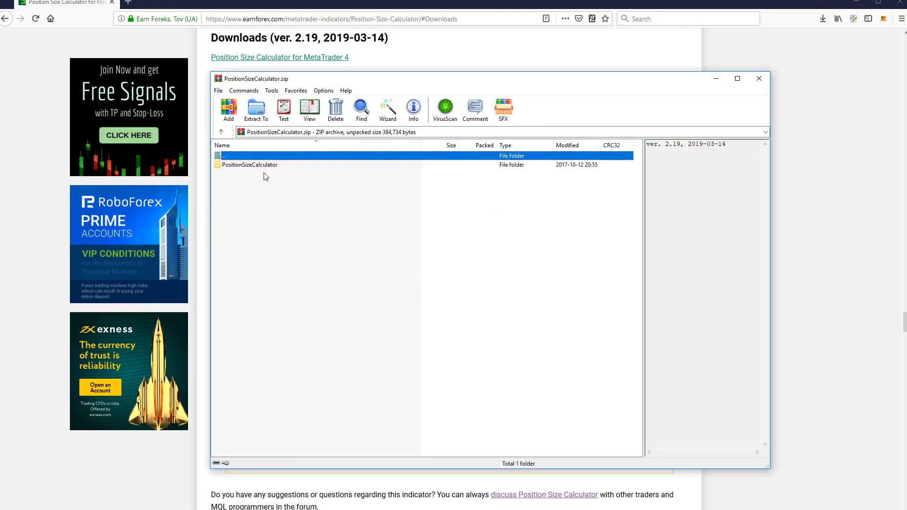
Step: Move the PositionSizeCalculator folder from the archive into MQL5\Indicators, then go to MQL5\Scripts
{"action": "left_click", "coordinate": [249, 164]}
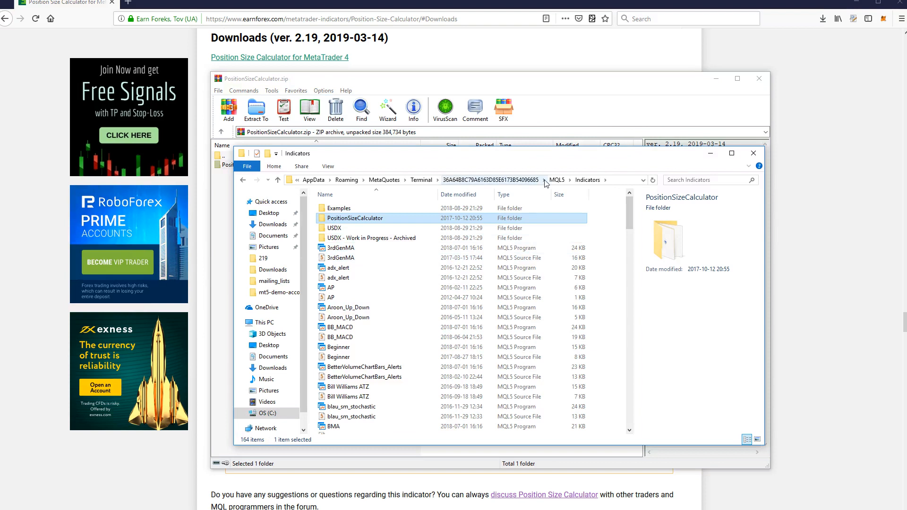
{"action": "left_click", "coordinate": [583, 180]}
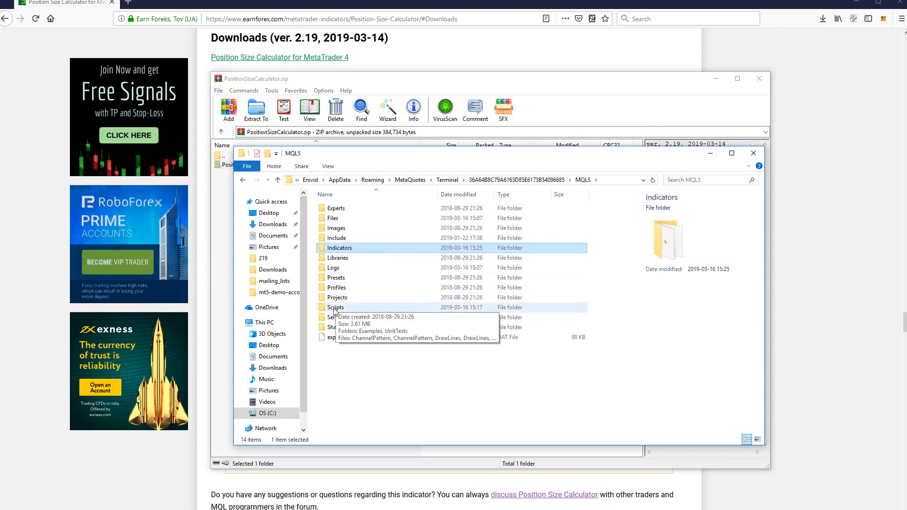
{"action": "double_click", "coordinate": [335, 307]}
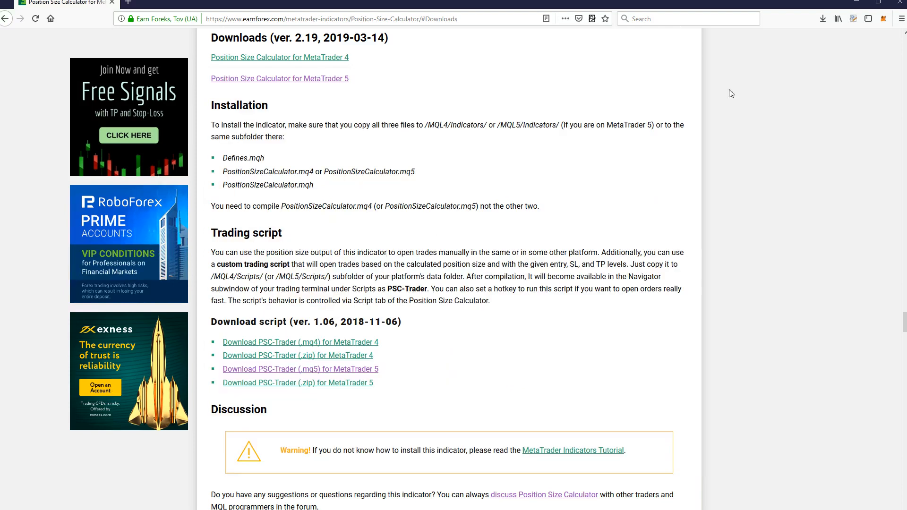
Step: Bring MetaTrader 5 with the EURUSD H1 chart to the front and show its Tools menu
{"action": "left_click", "coordinate": [823, 18]}
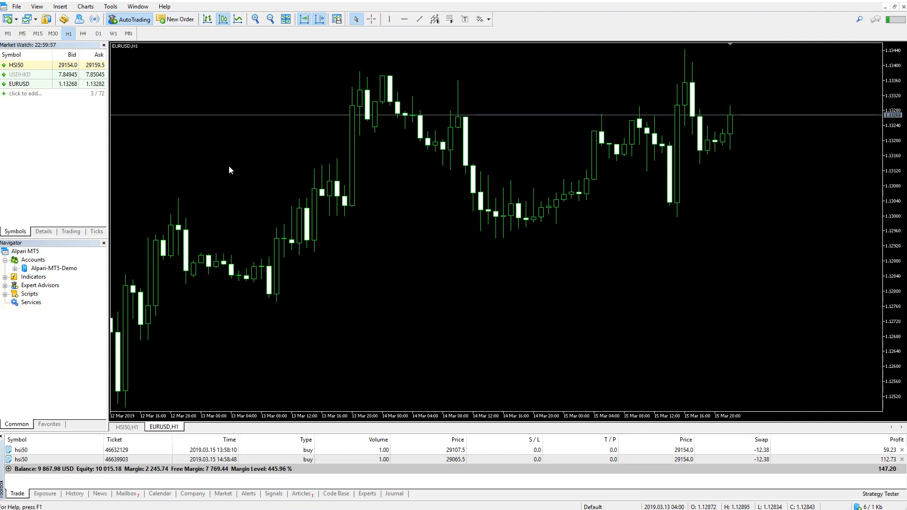
{"action": "mouse_move", "coordinate": [156, 94]}
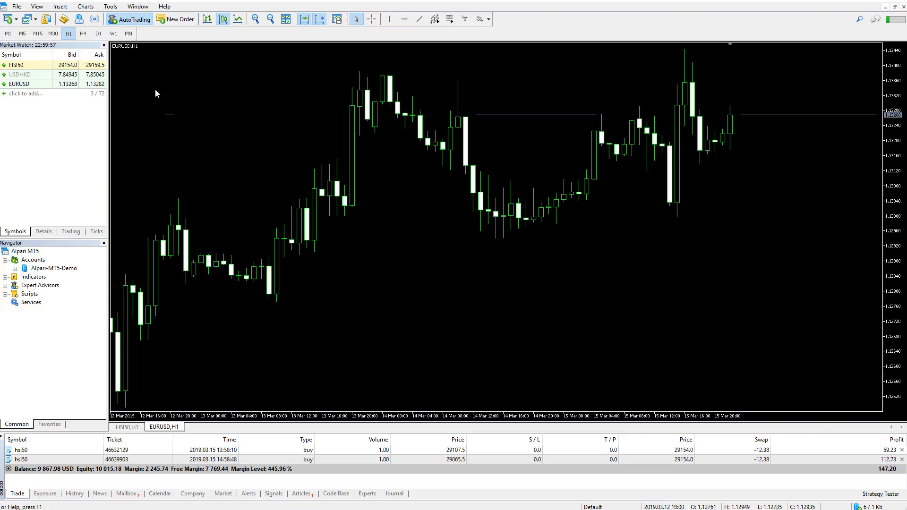
{"action": "left_click", "coordinate": [110, 6]}
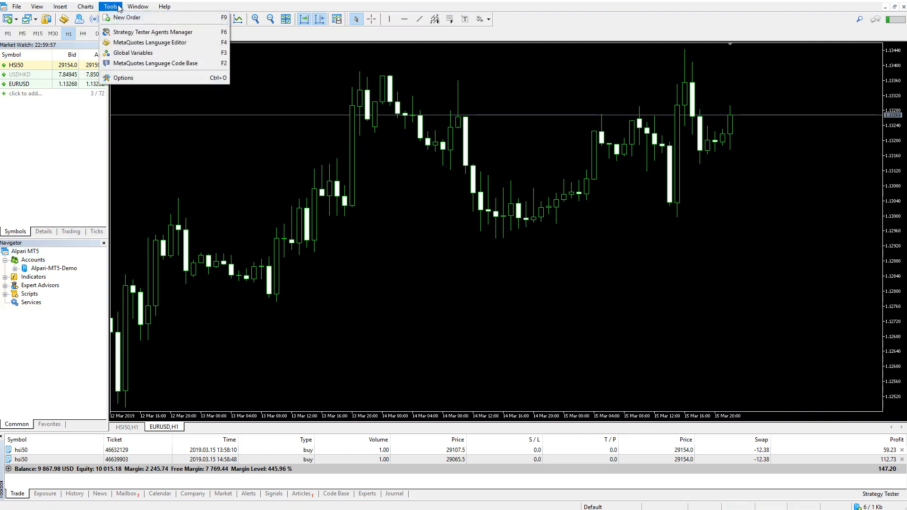
Step: Launch MetaEditor, load PositionSizeCalculator.mq5 from the indicator folder and compile it with 0 errors
{"action": "left_click", "coordinate": [150, 41]}
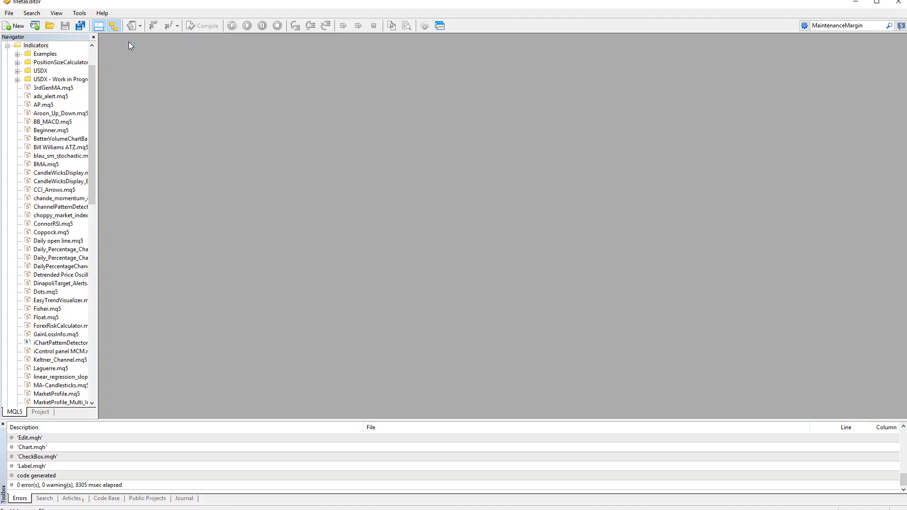
{"action": "mouse_move", "coordinate": [29, 166]}
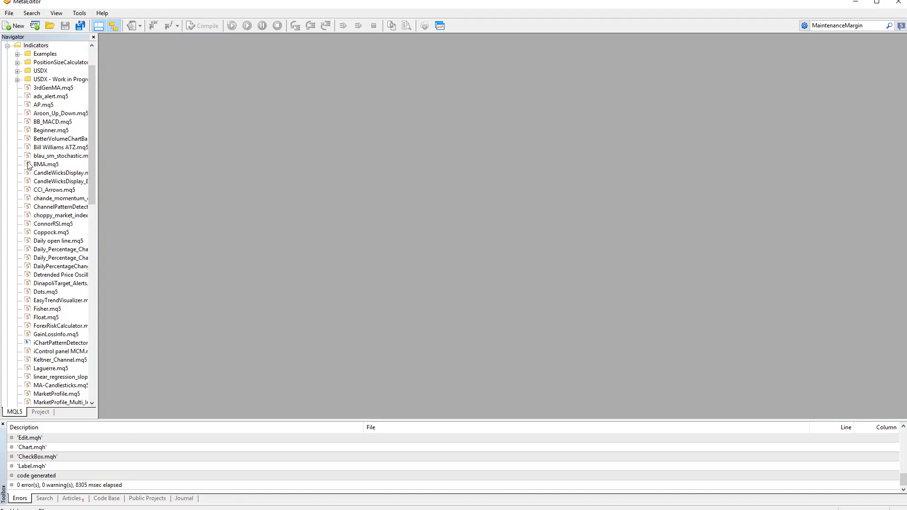
{"action": "left_click", "coordinate": [19, 63]}
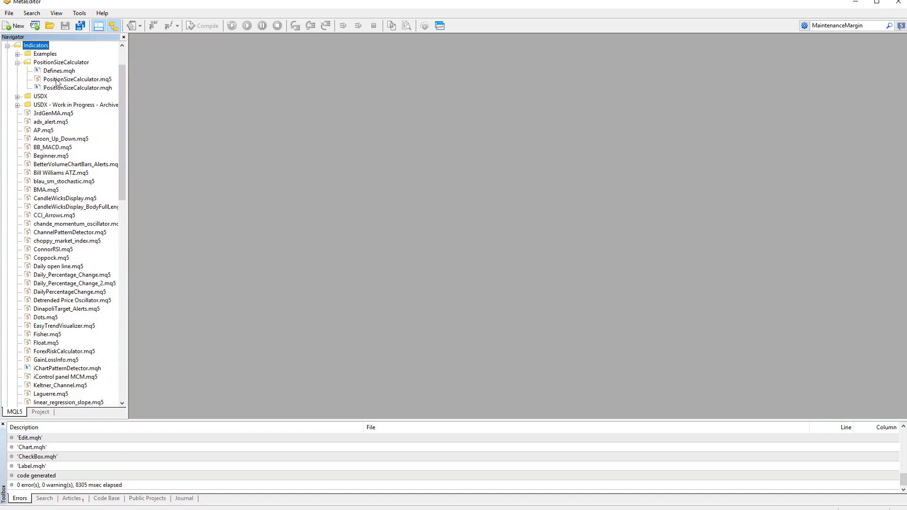
{"action": "mouse_move", "coordinate": [62, 93]}
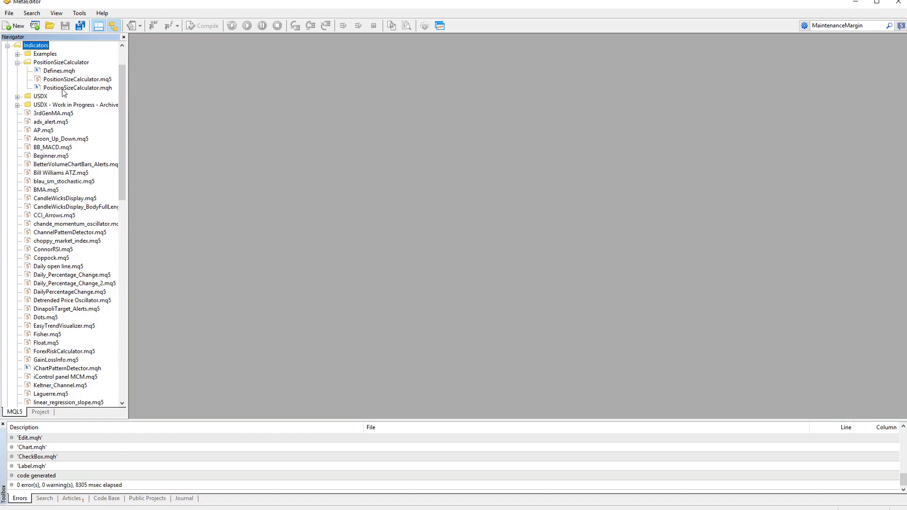
{"action": "mouse_move", "coordinate": [65, 83]}
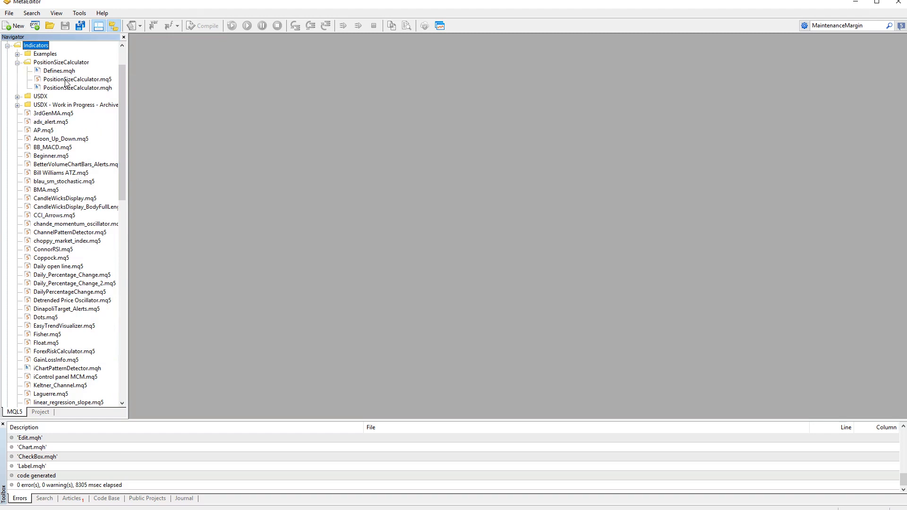
{"action": "double_click", "coordinate": [76, 80]}
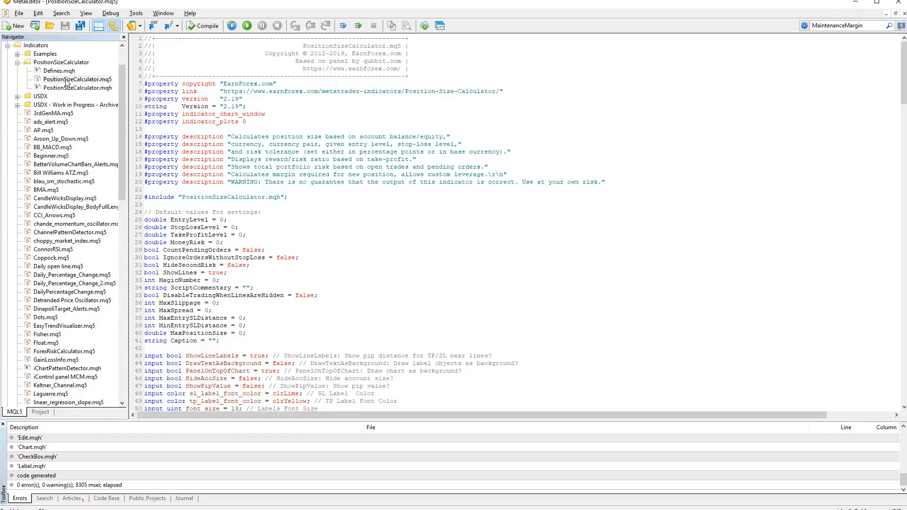
{"action": "mouse_move", "coordinate": [207, 26]}
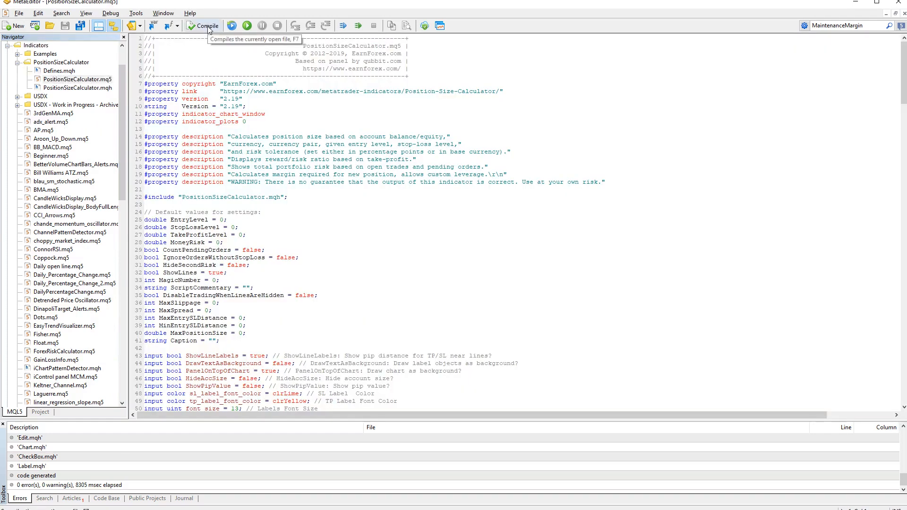
{"action": "left_click", "coordinate": [202, 26]}
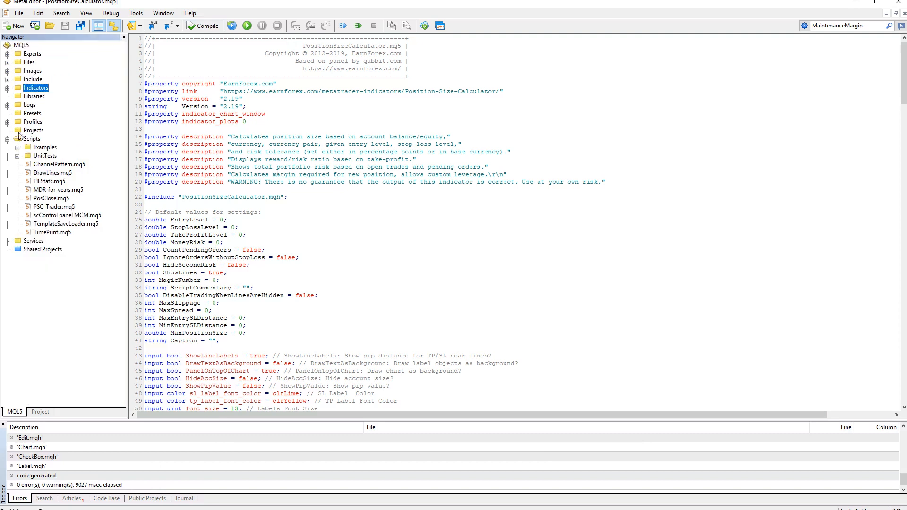
Step: Load the PSC-Trader.mq5 script from Scripts and compile it
{"action": "double_click", "coordinate": [54, 207]}
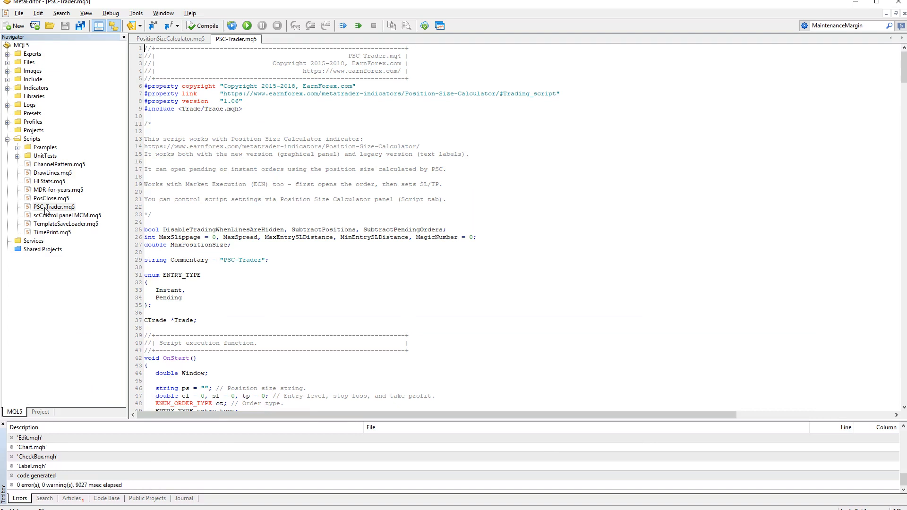
{"action": "left_click", "coordinate": [202, 25]}
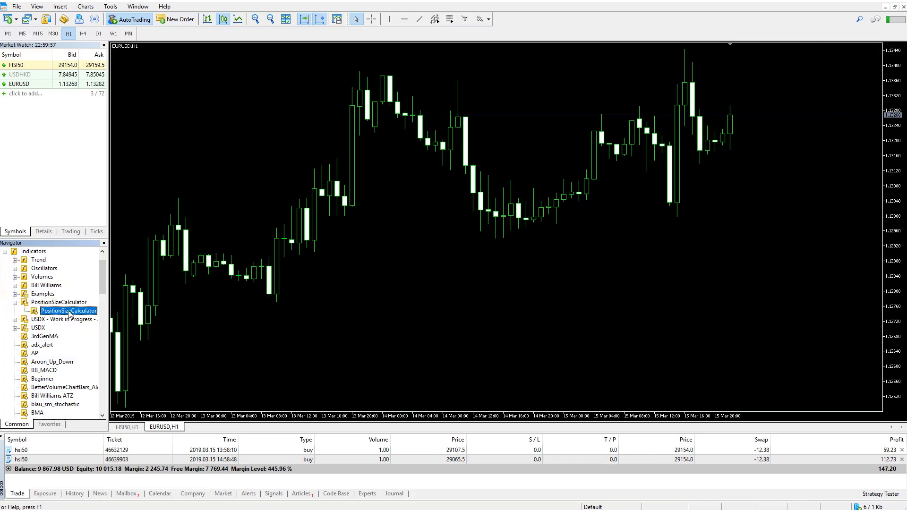
Step: Attach the PositionSizeCalculator indicator to the EURUSD H1 chart with default inputs
{"action": "double_click", "coordinate": [68, 311]}
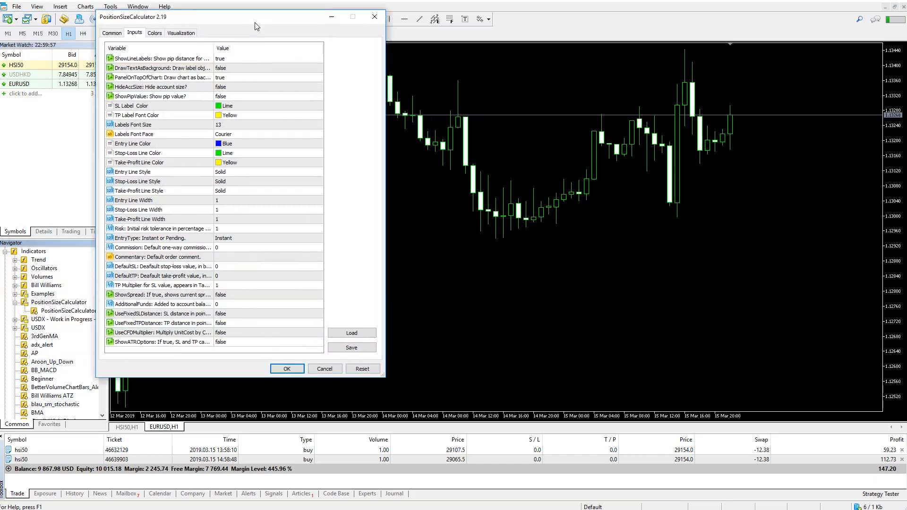
{"action": "left_click", "coordinate": [287, 368]}
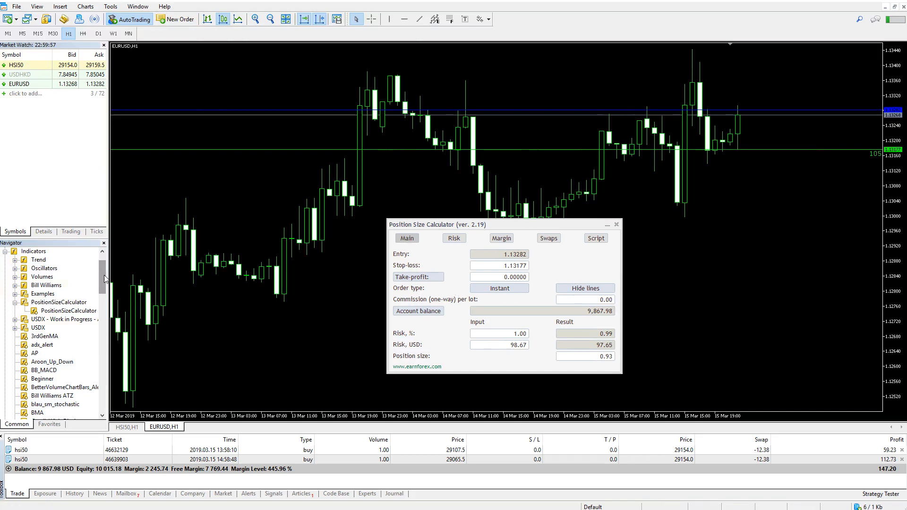
Step: Scroll the Navigator to Scripts > PSC-Trader and show the Experts log of its failed 0.93-lot buy
{"action": "scroll", "scroll_direction": "down", "scroll_amount": 3}
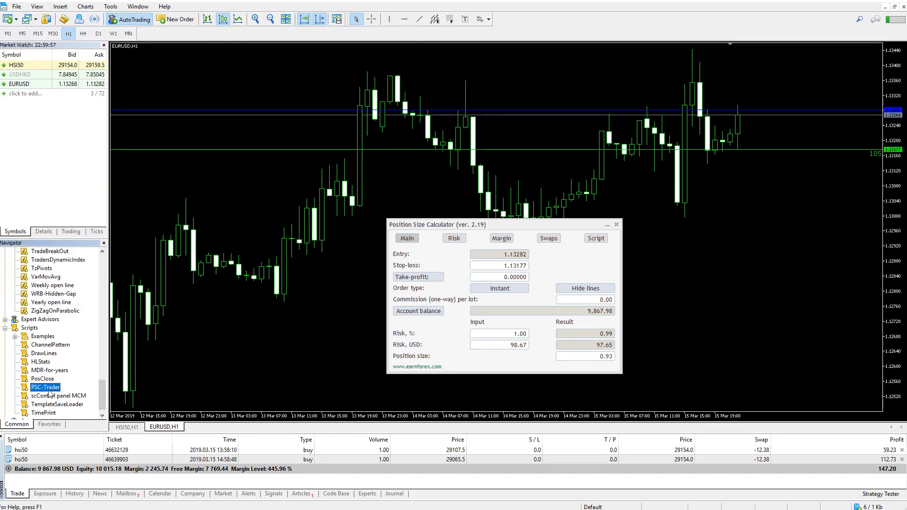
{"action": "mouse_move", "coordinate": [376, 499]}
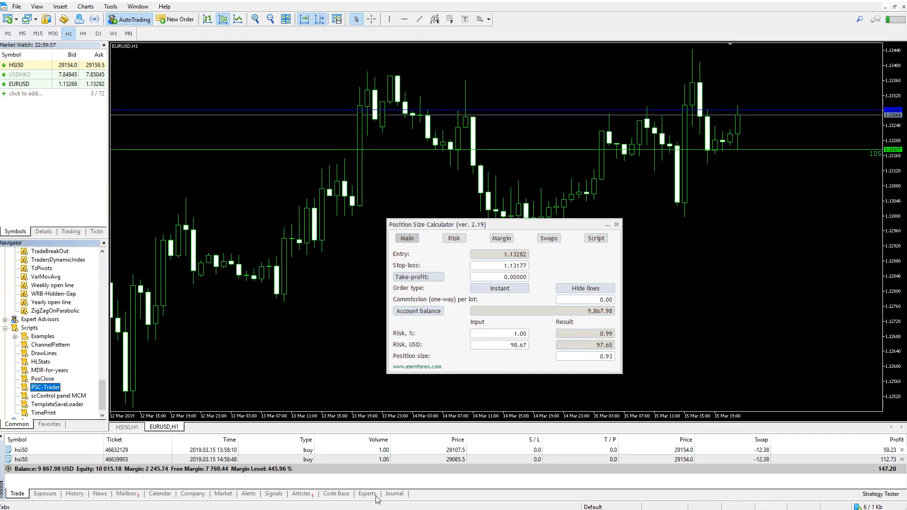
{"action": "left_click", "coordinate": [366, 494]}
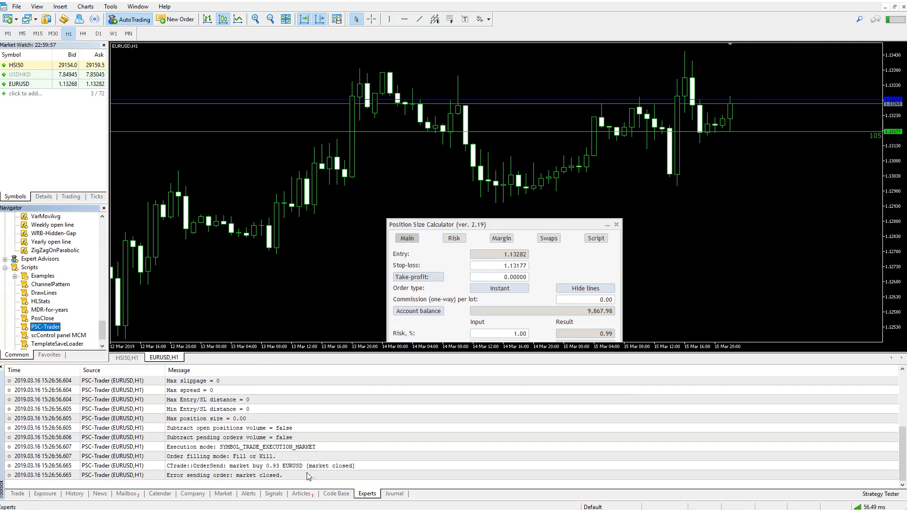
{"action": "mouse_move", "coordinate": [258, 478]}
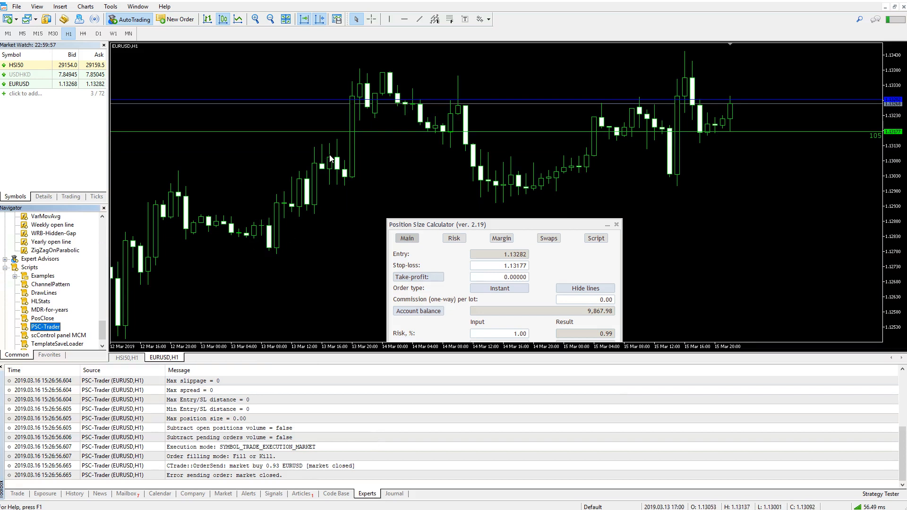
{"action": "mouse_move", "coordinate": [401, 148]}
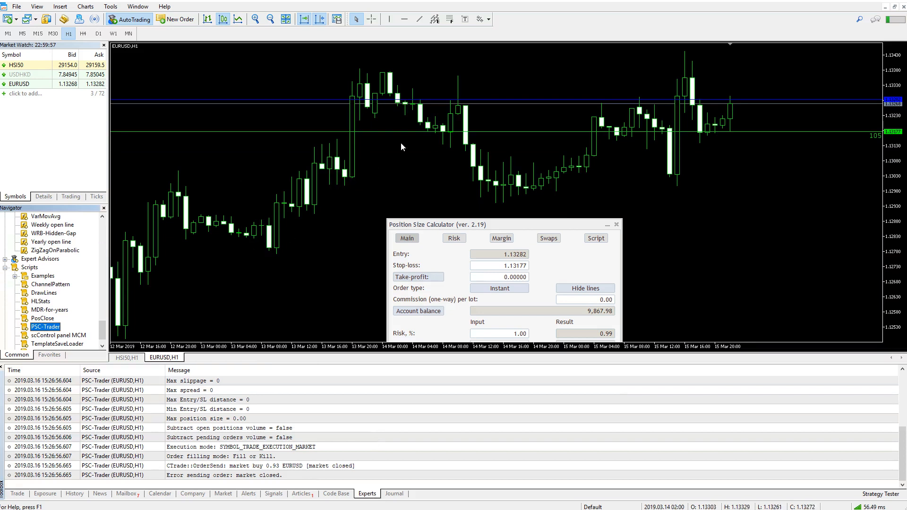